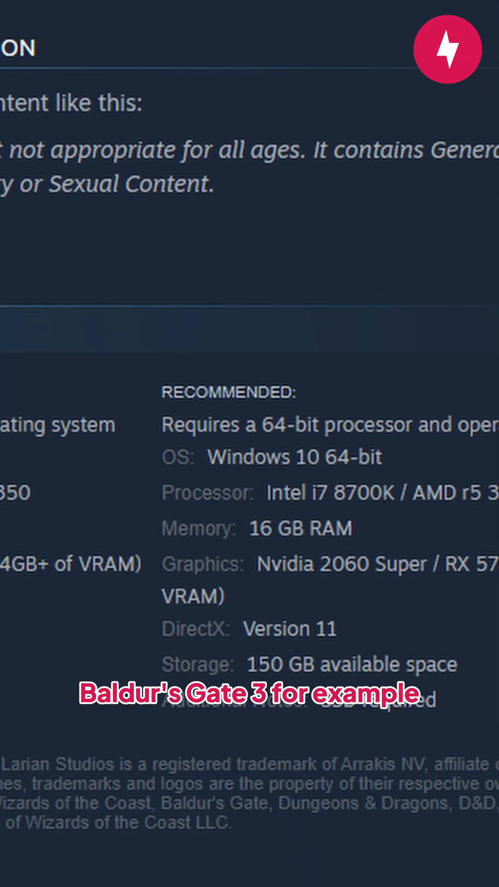
scroll(down, 3)
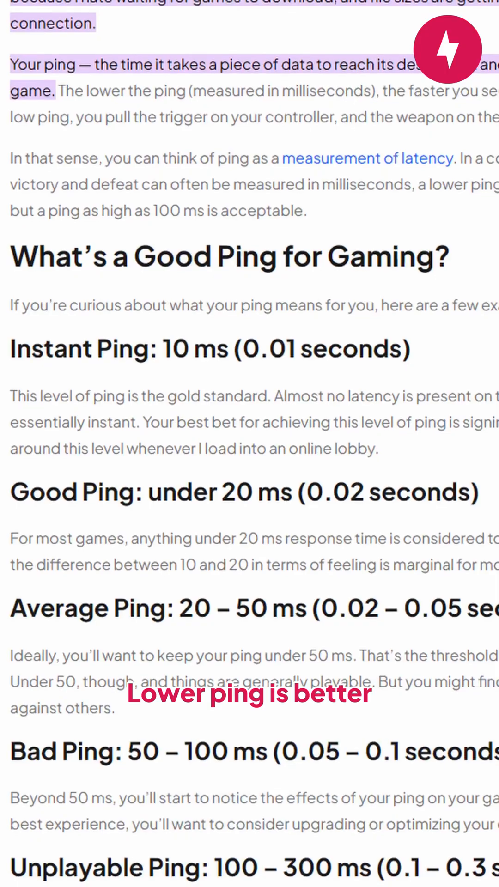
scroll(down, 3)
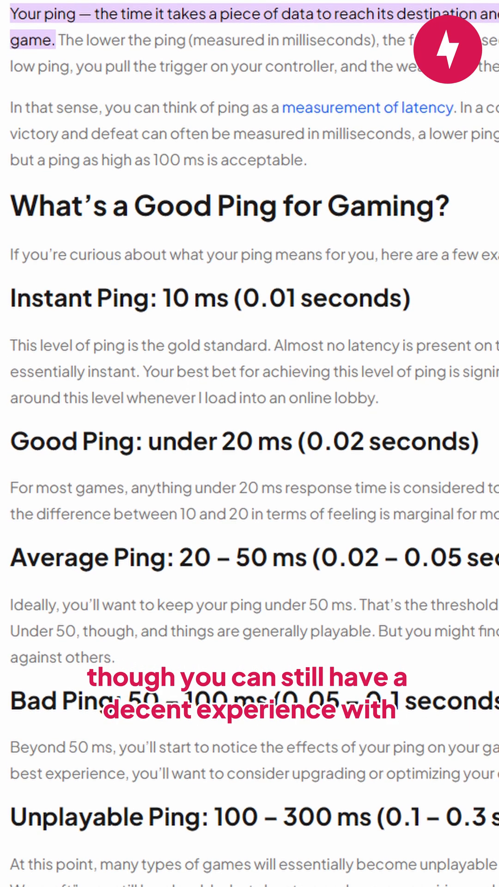
scroll(down, 3)
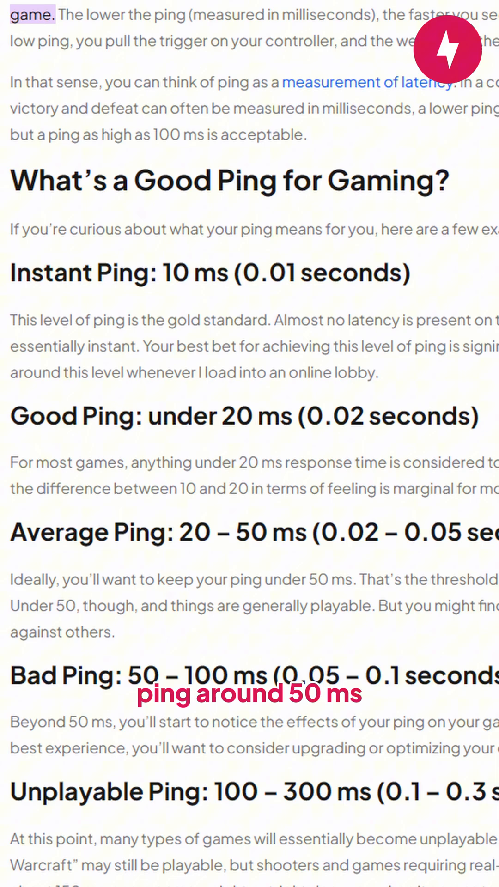